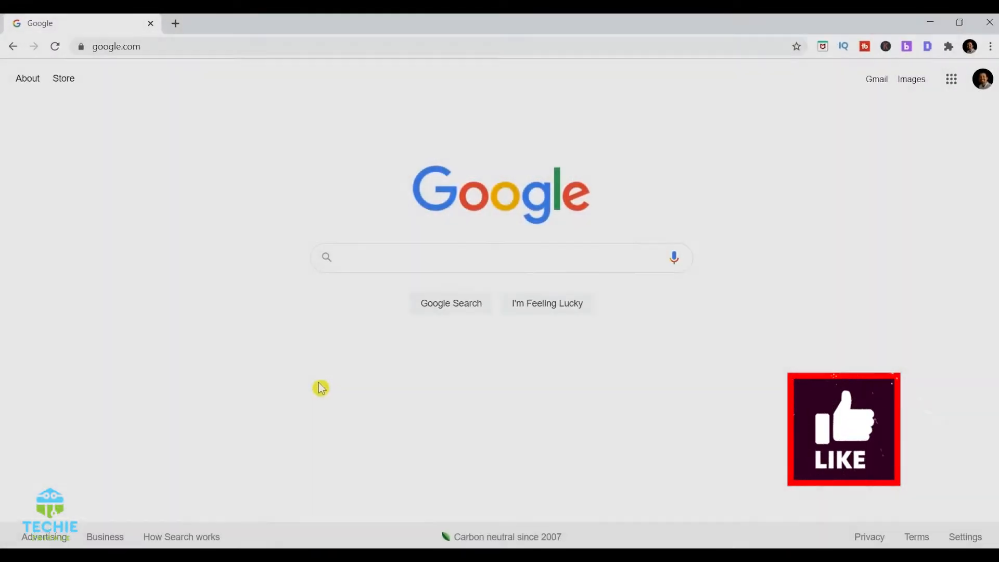
# Search Google for 'reddit' using the 'red' autocomplete suggestion
pyautogui.write('red')
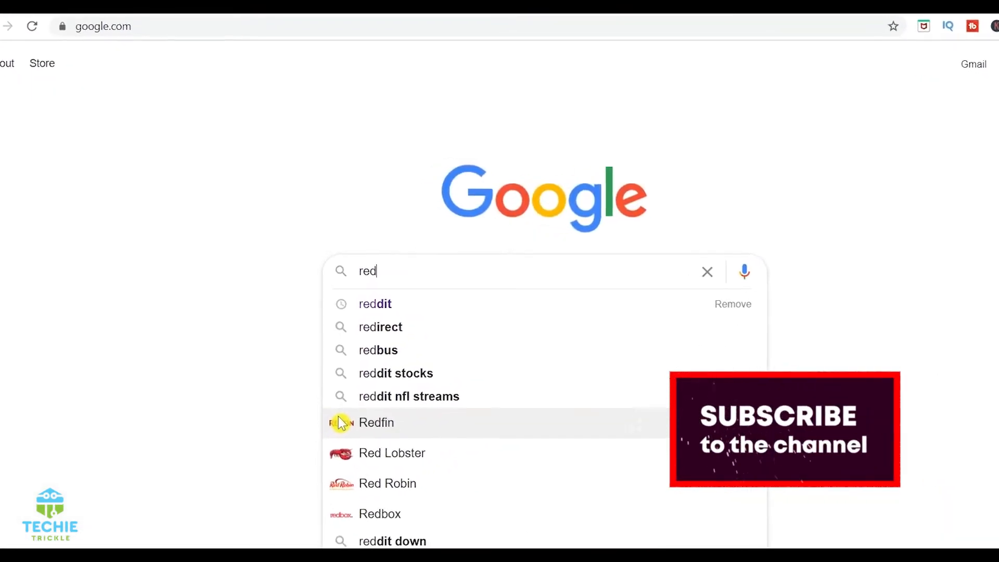
pyautogui.click(374, 303)
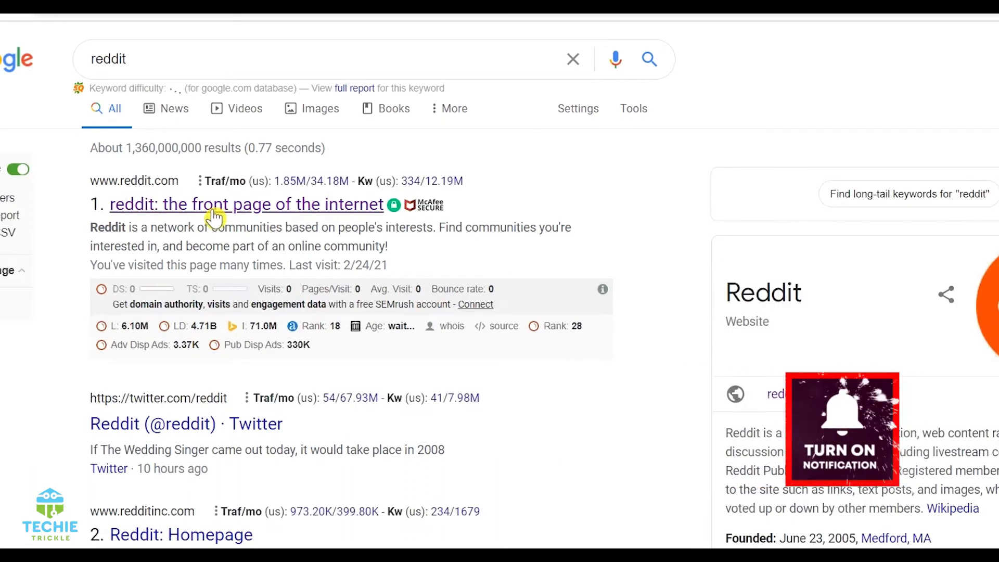
# Go to the Reddit front page from the top search result
pyautogui.click(246, 204)
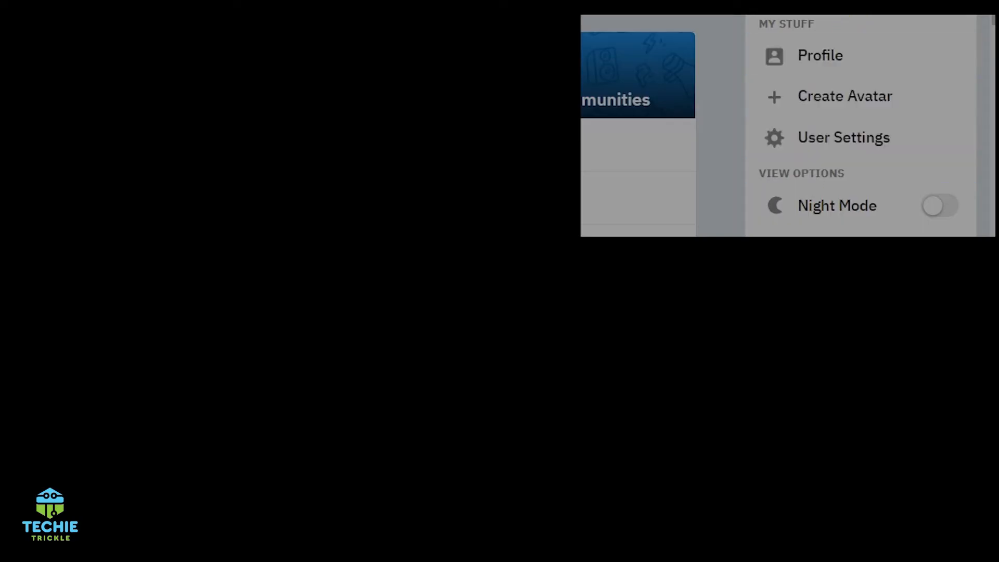
# Go to User Settings and scroll the Account tab down to Deactivate Account
pyautogui.click(843, 137)
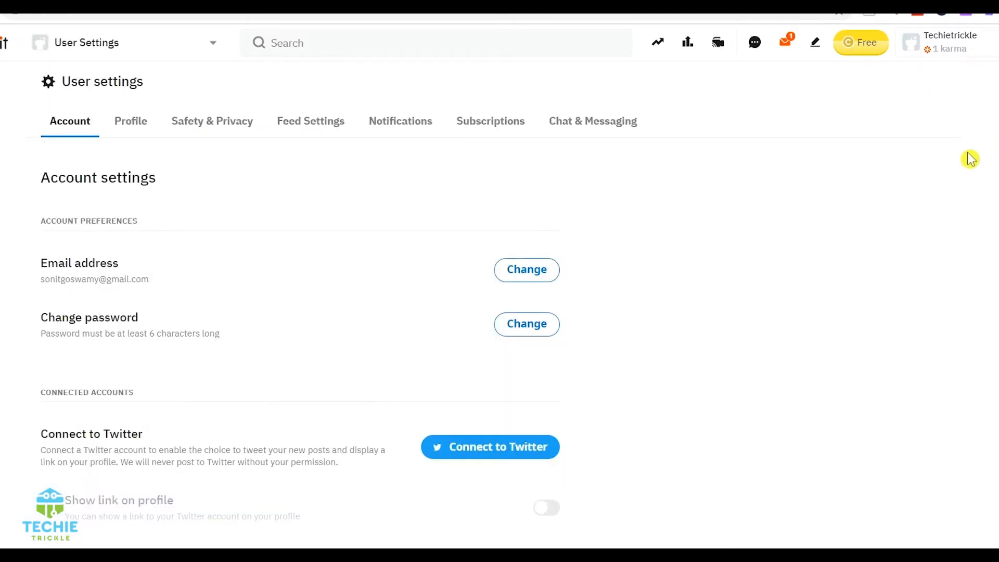
pyautogui.moveTo(915, 175)
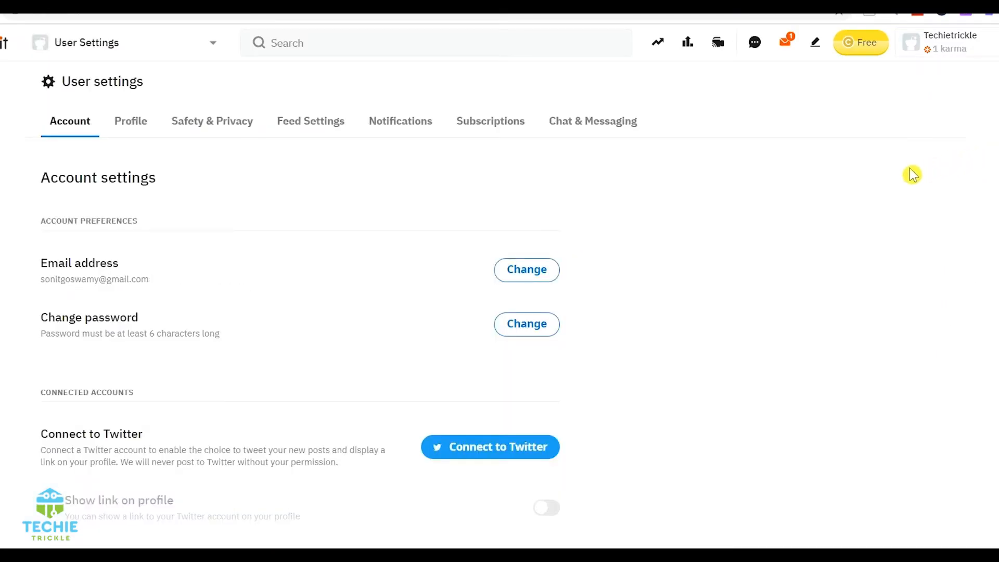
pyautogui.moveTo(670, 283)
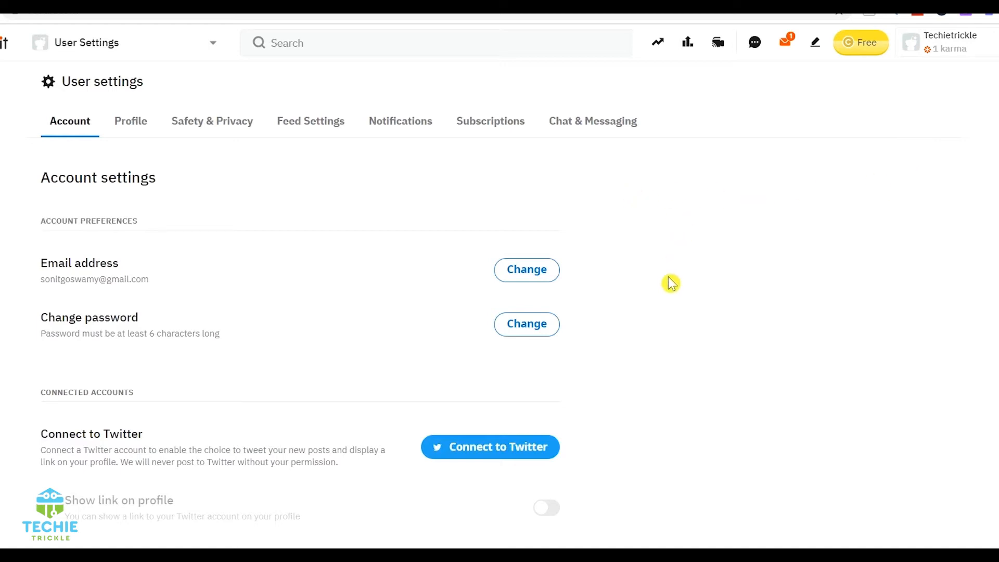
pyautogui.moveTo(149, 171)
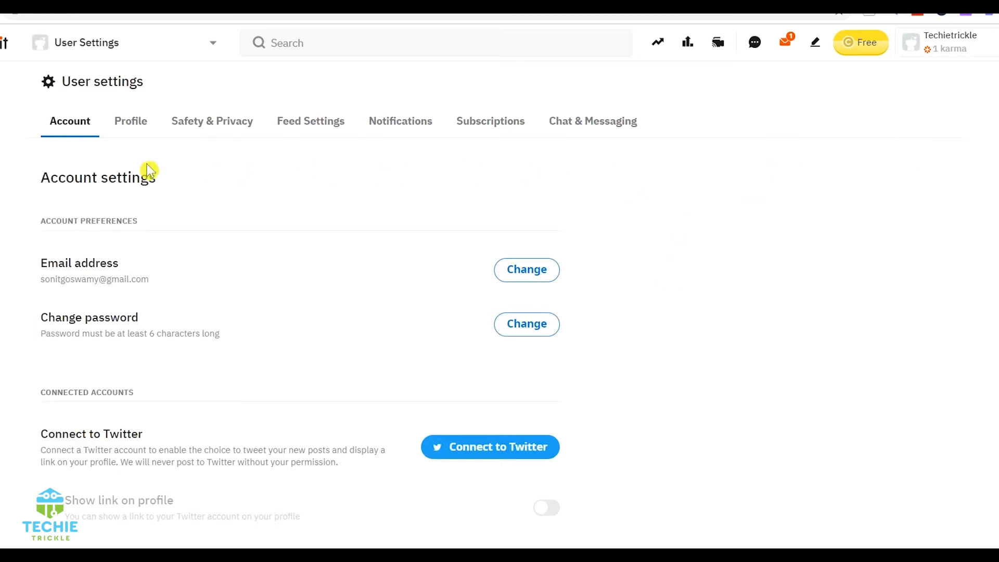
pyautogui.moveTo(538, 292)
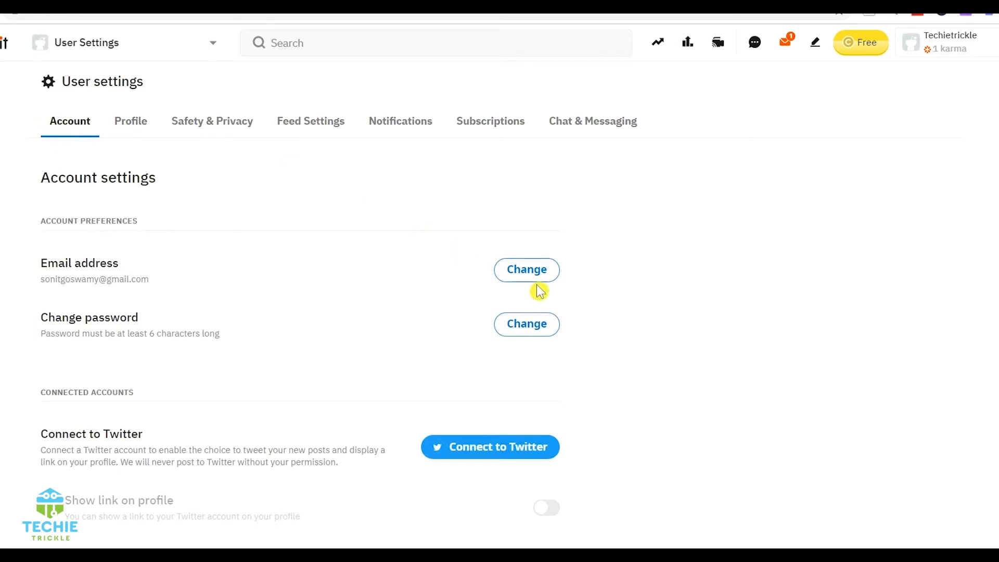
pyautogui.scroll(-3)
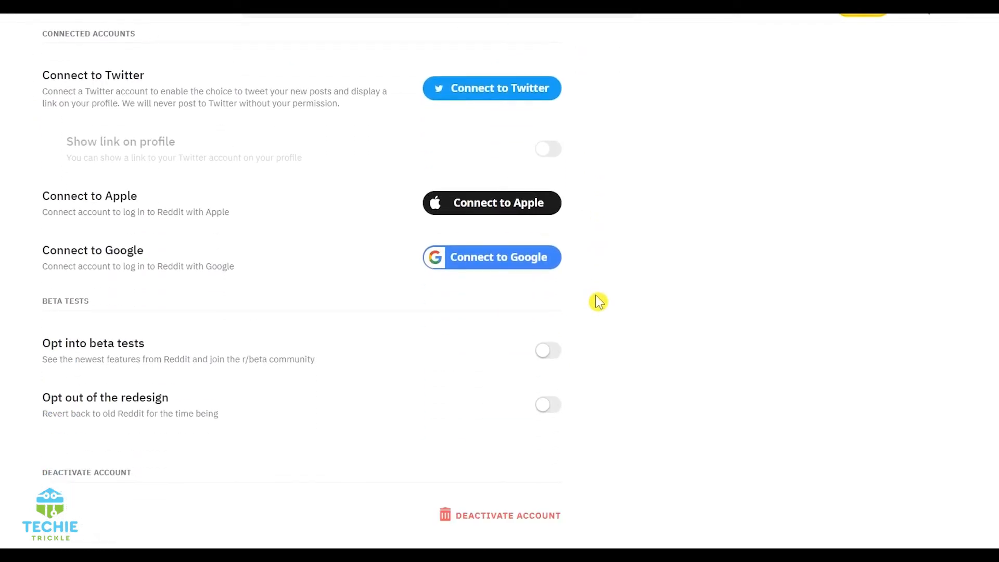
pyautogui.moveTo(445, 501)
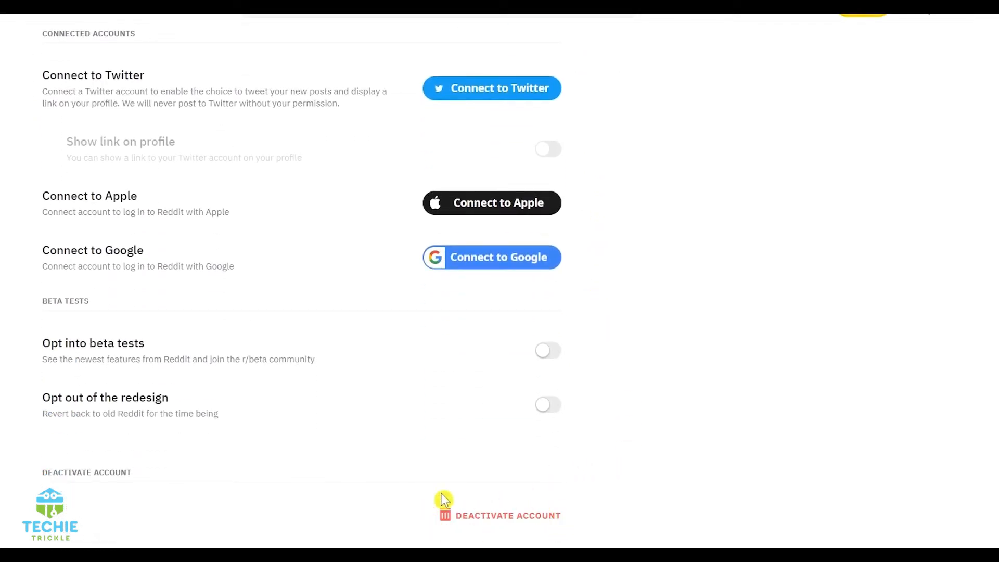
pyautogui.moveTo(504, 522)
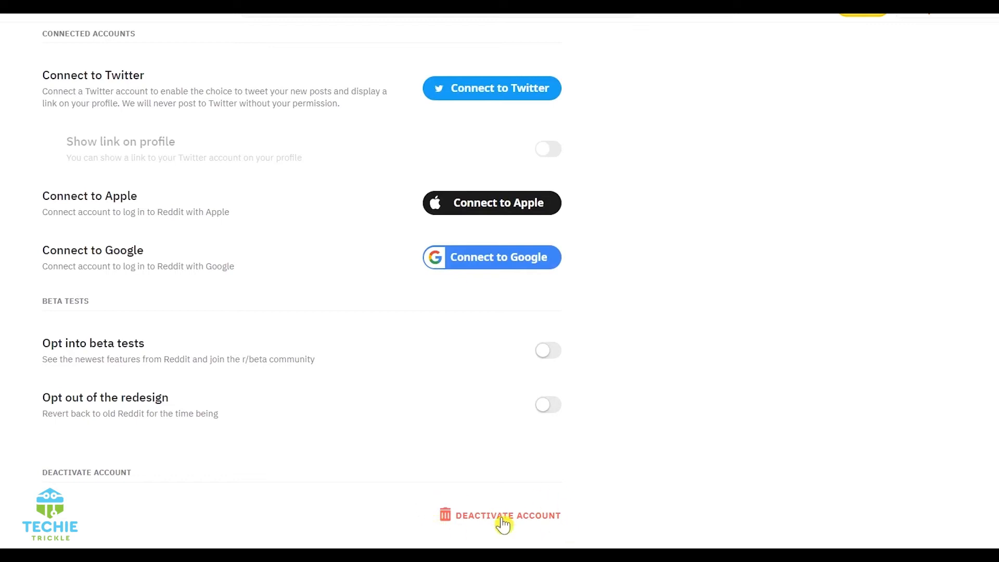
# Start the Deactivate Account flow to show its feedback field and credentials form
pyautogui.click(506, 515)
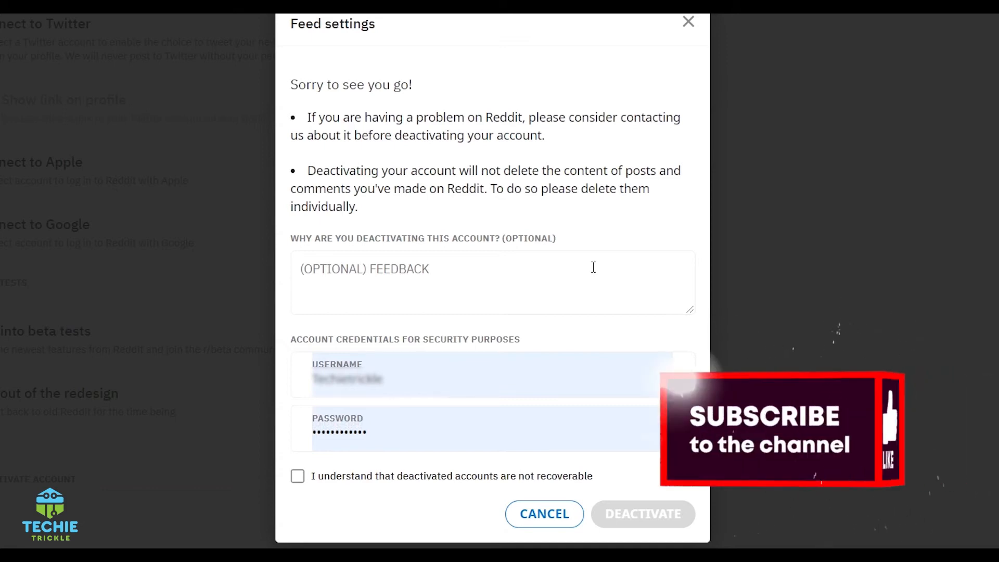
pyautogui.moveTo(613, 137)
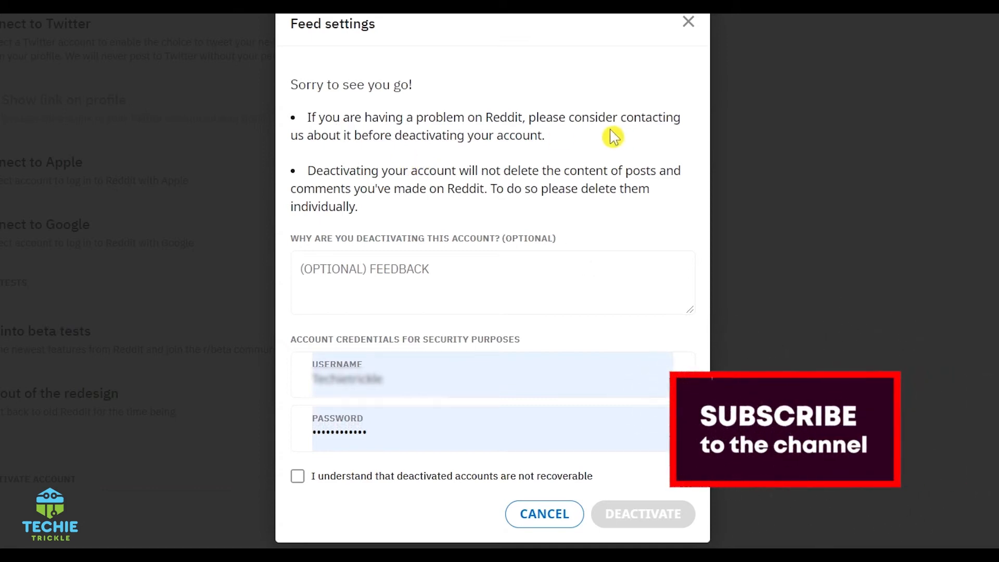
pyautogui.moveTo(617, 239)
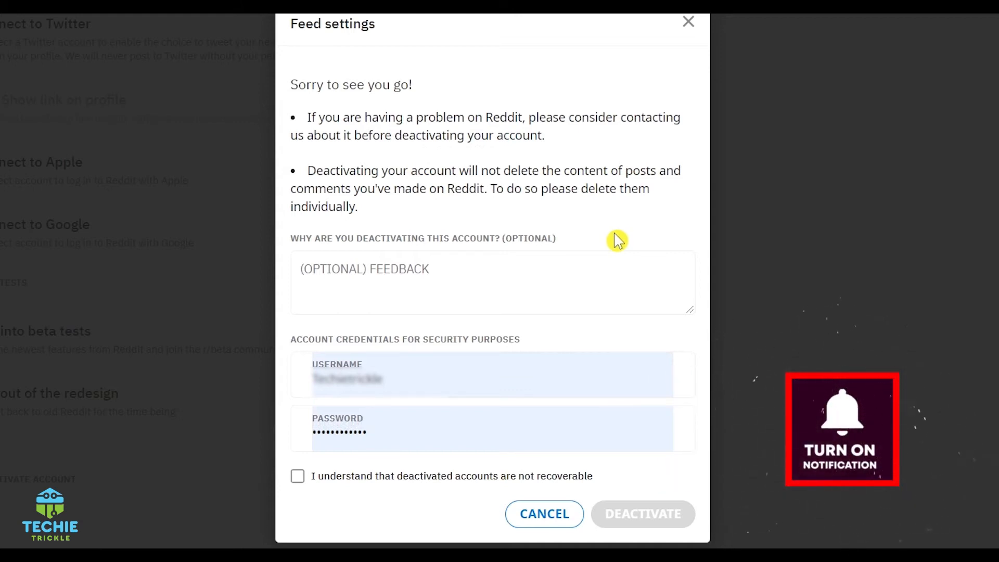
pyautogui.moveTo(348, 472)
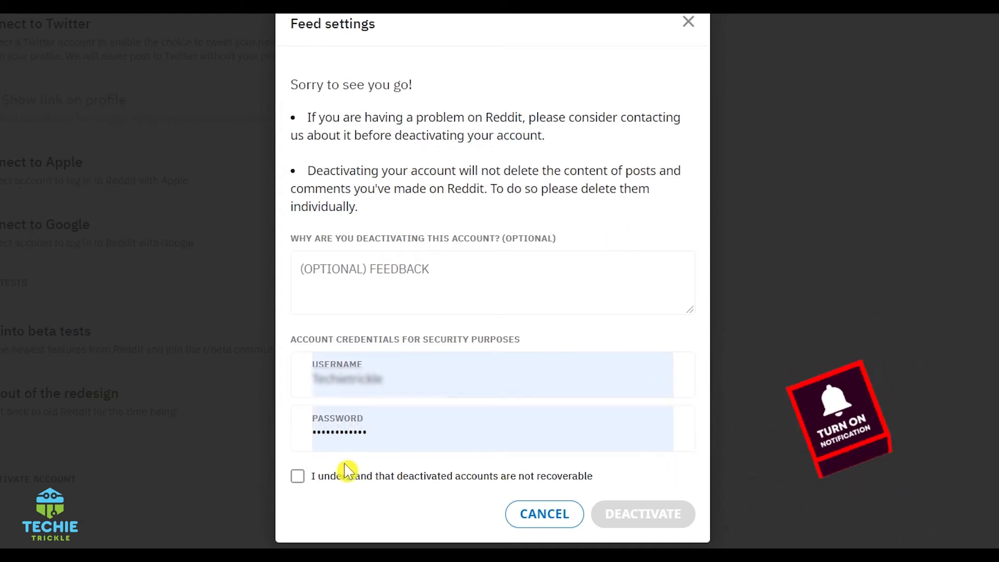
pyautogui.moveTo(331, 466)
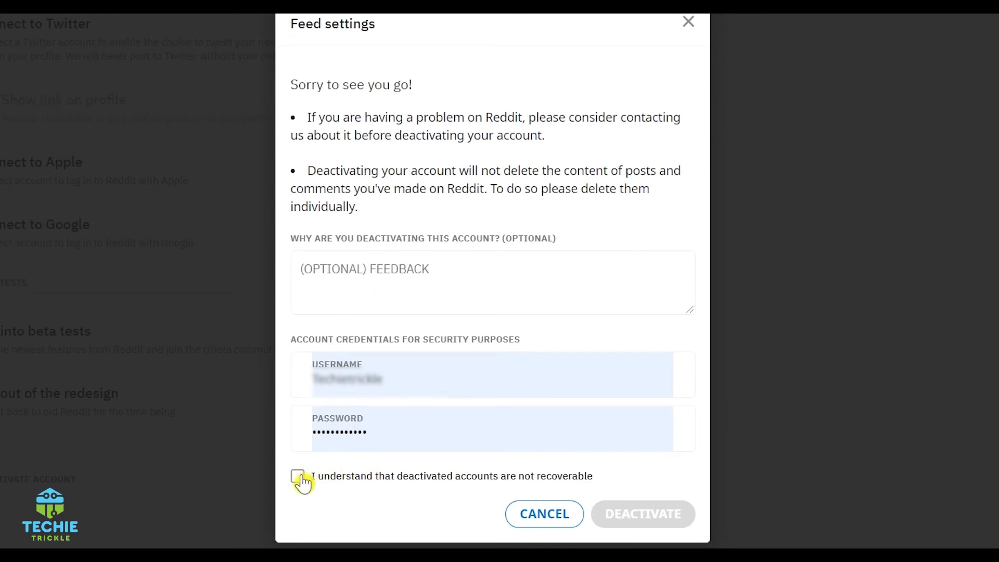
# Tick then untick the not-recoverable acknowledgement and dismiss the form without deactivating
pyautogui.click(297, 476)
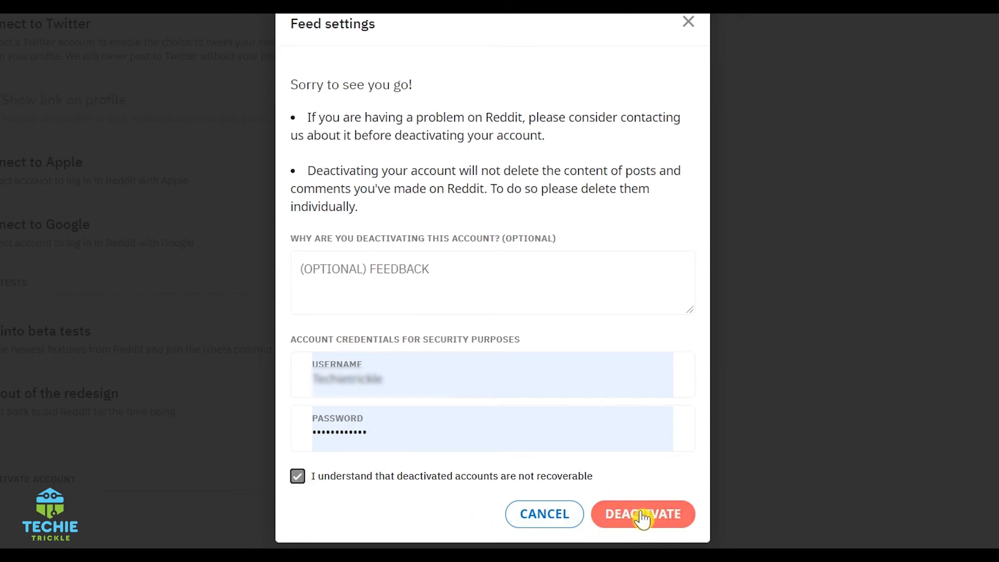
pyautogui.moveTo(300, 488)
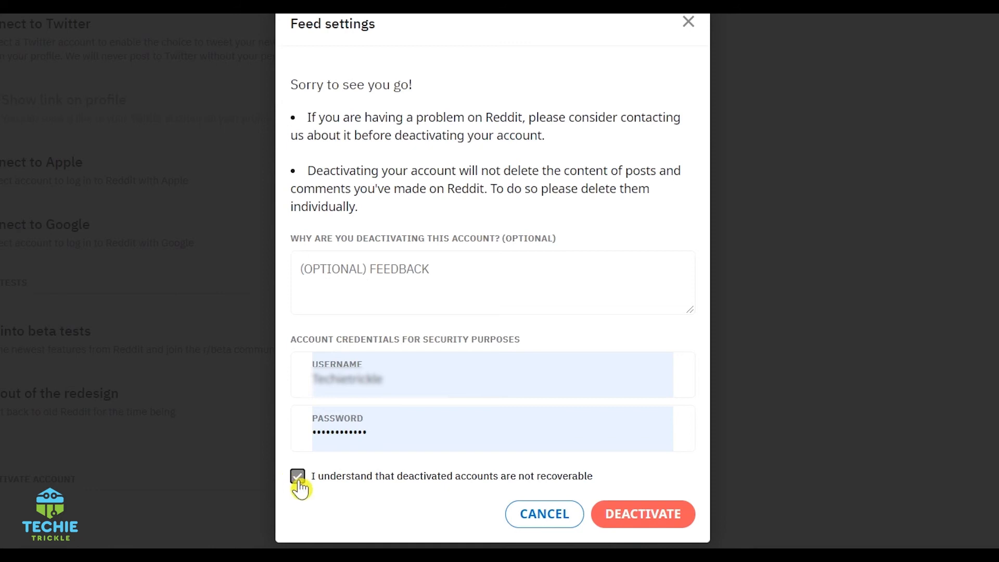
pyautogui.click(297, 476)
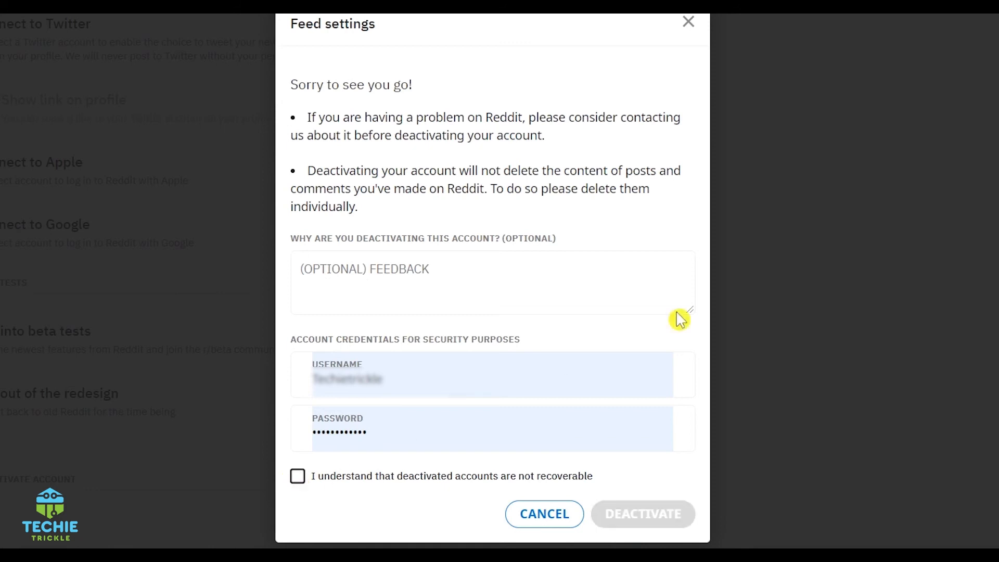
pyautogui.moveTo(691, 30)
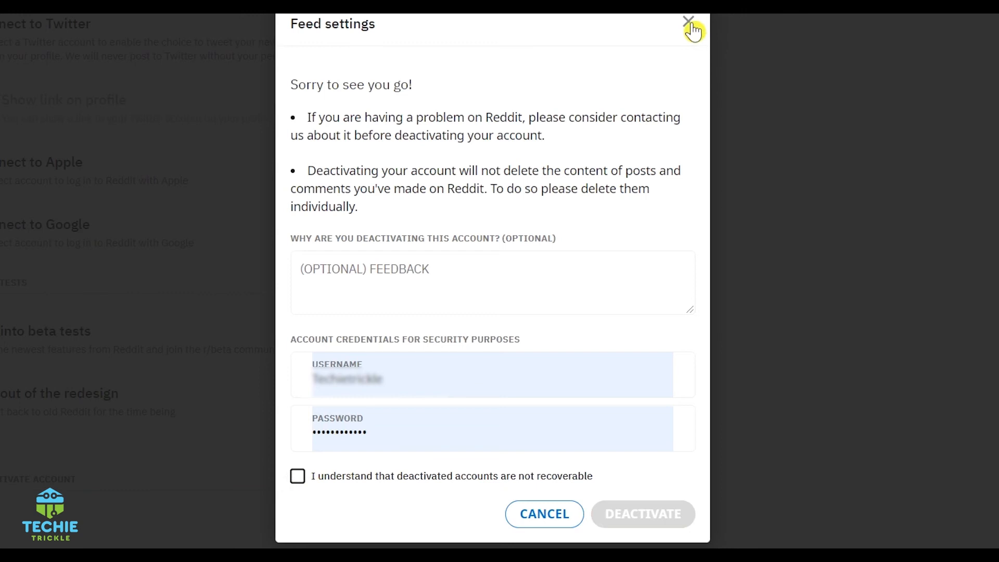
pyautogui.click(687, 21)
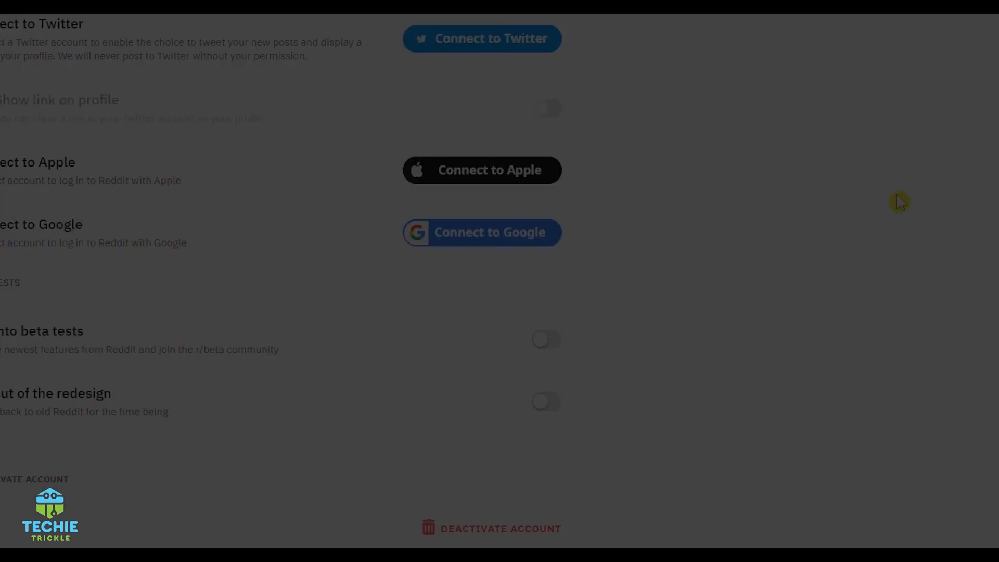
pyautogui.moveTo(793, 341)
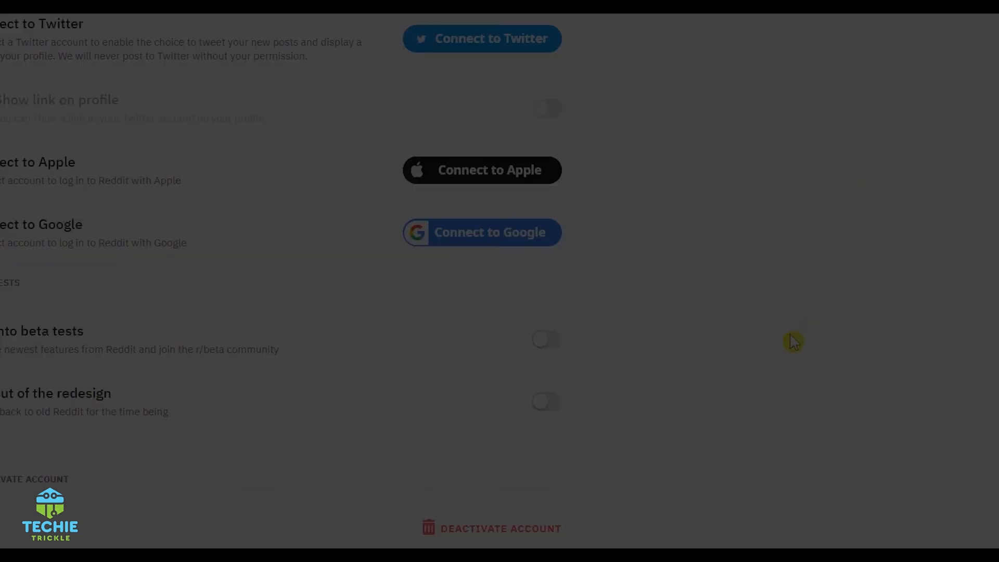